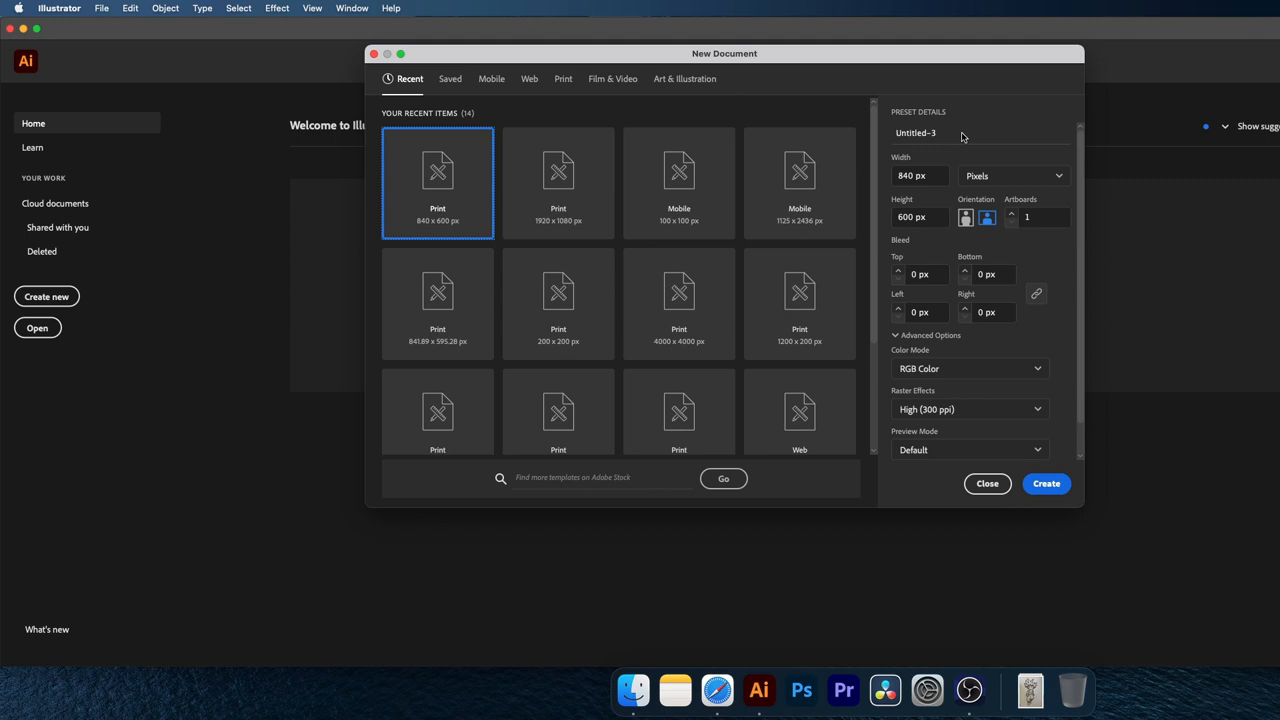
Create a new 840 × 600 px document named 'Goku'.
text(Goku)
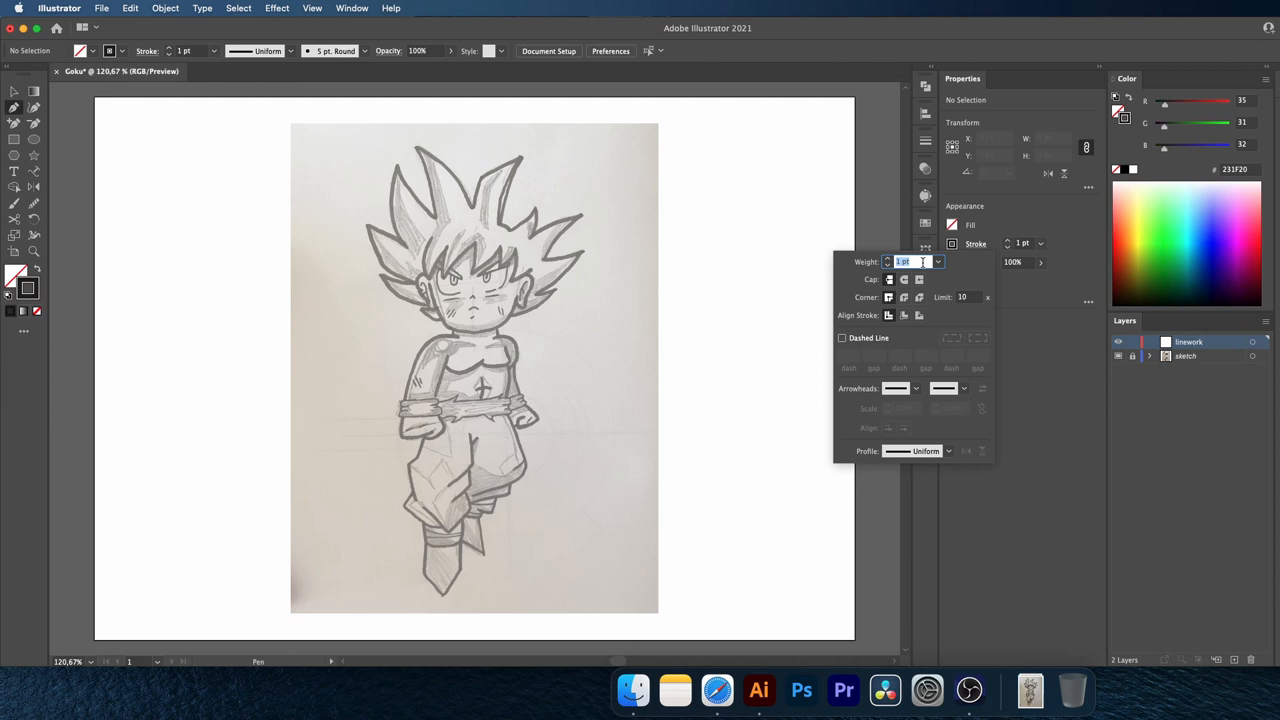
Set the stroke weight and draw the first jawline curve over the face sketch.
click(592, 294)
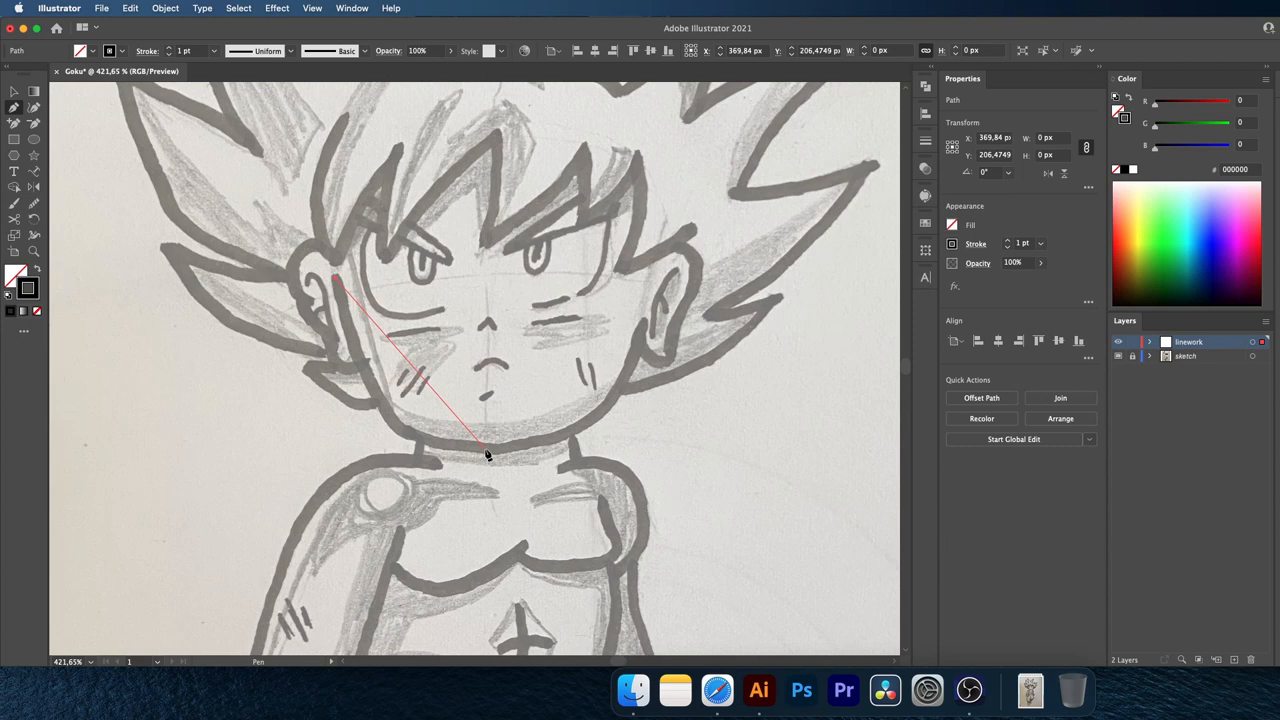
drag(484, 450, 616, 432)
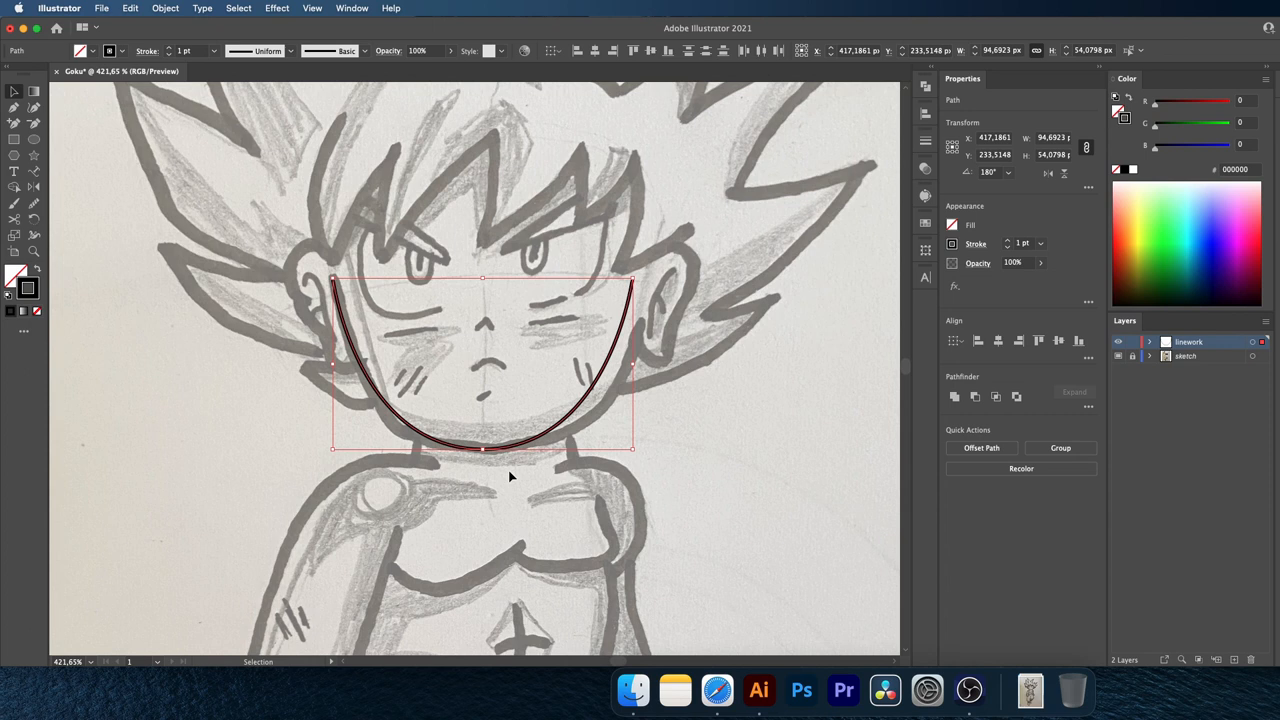
Finish the smooth jaw curve and switch back to the Selection tool.
click(160, 8)
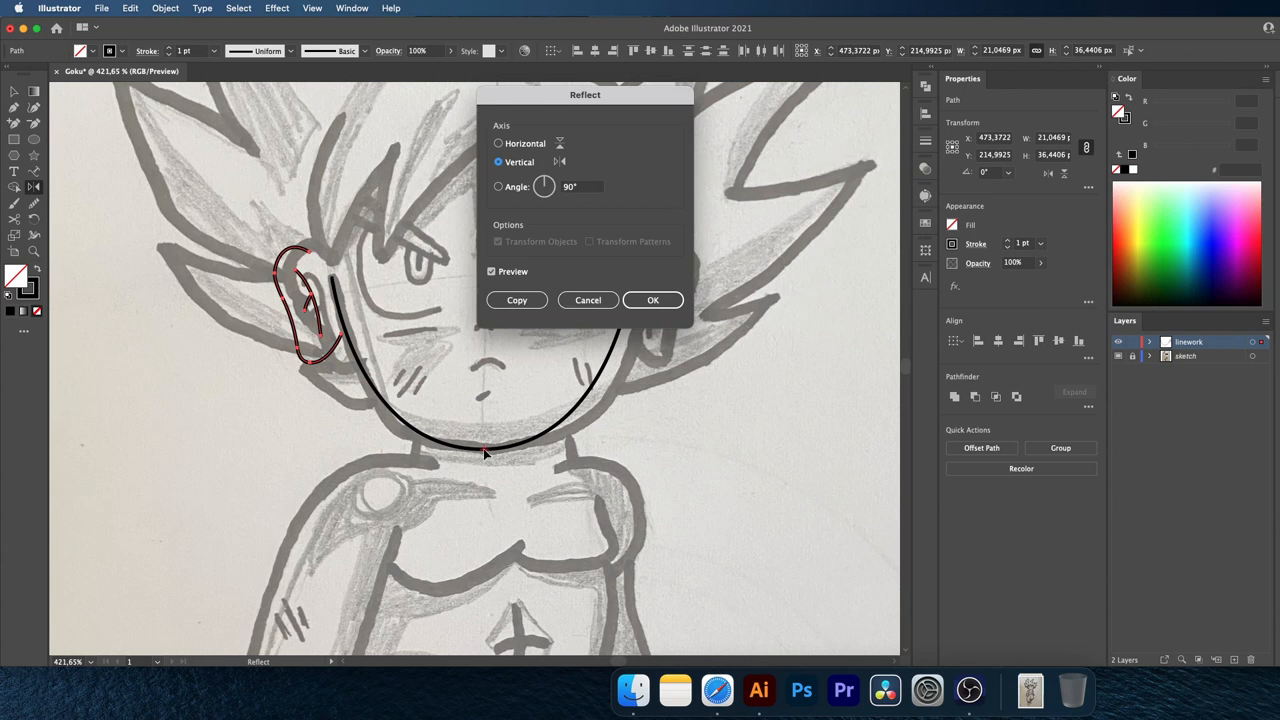
Reflect the traced ear vertically as a copy to form the matching second ear.
click(516, 300)
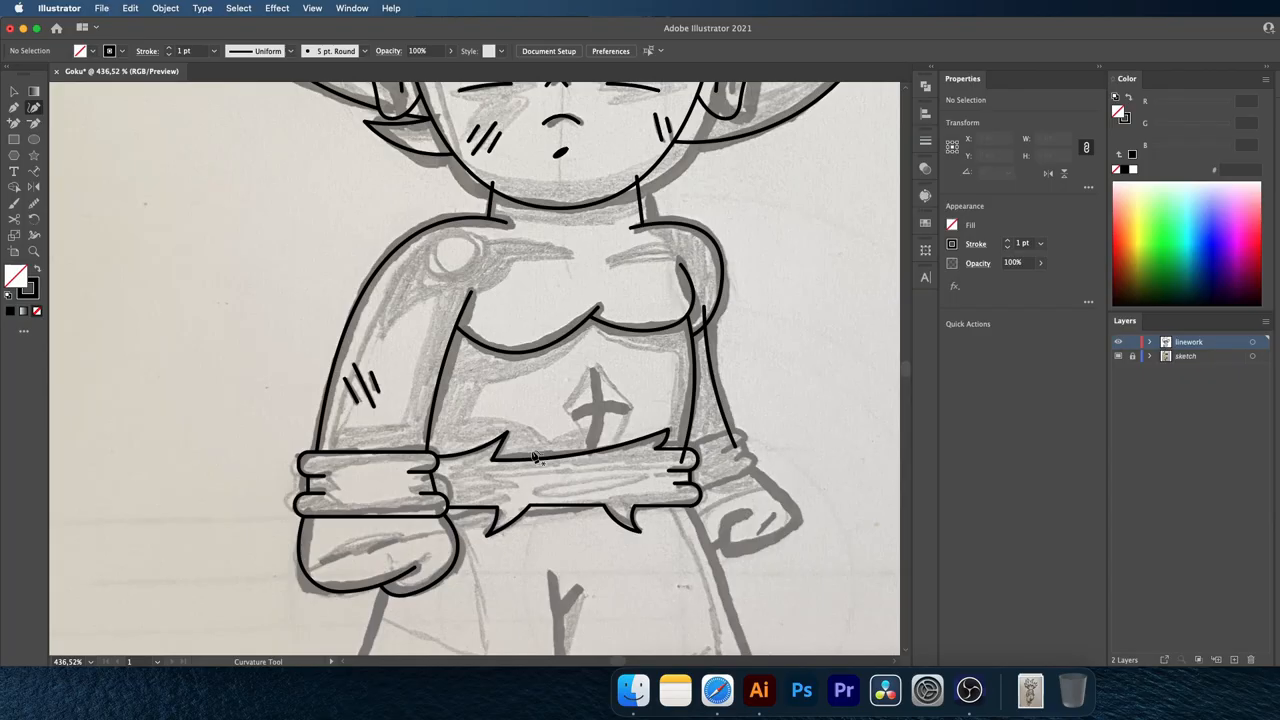
Trace the pants, legs and boots as black outlines with the Curvature tool.
click(560, 516)
text(color)
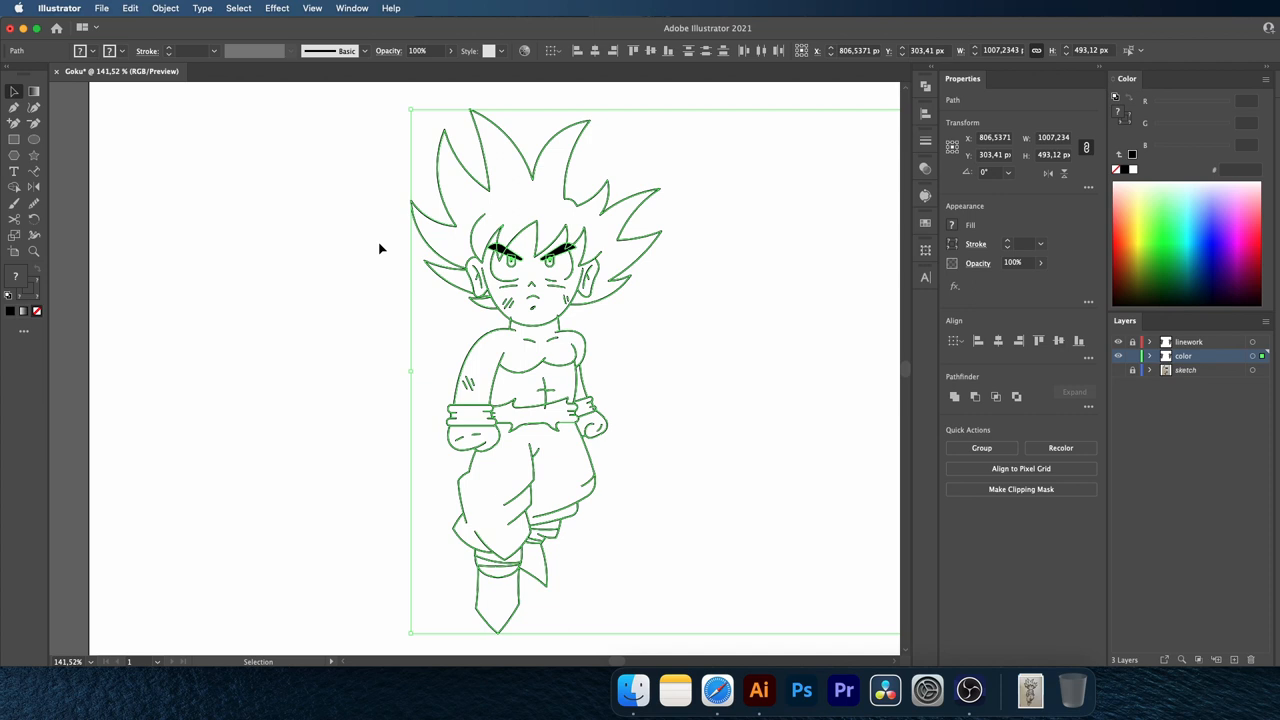
Hide the pencil sketch layer so only the clean line art remains visible.
click(14, 188)
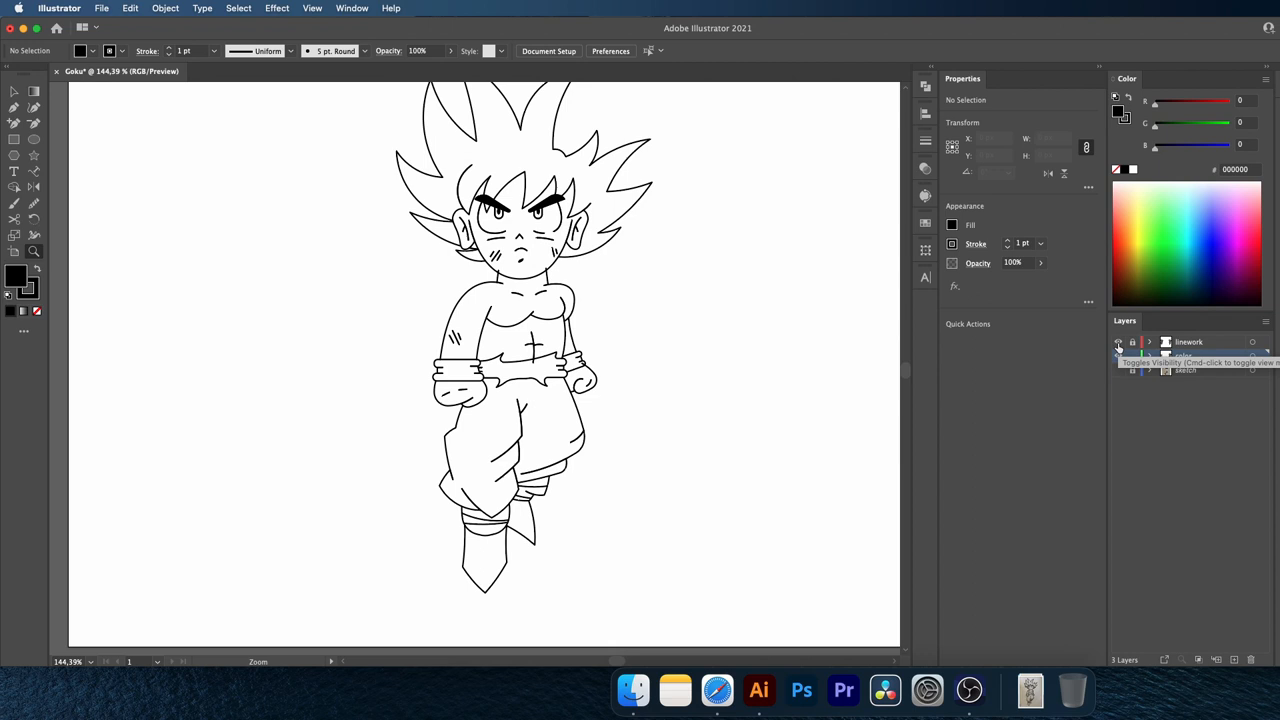
click(1118, 342)
text(shadows)
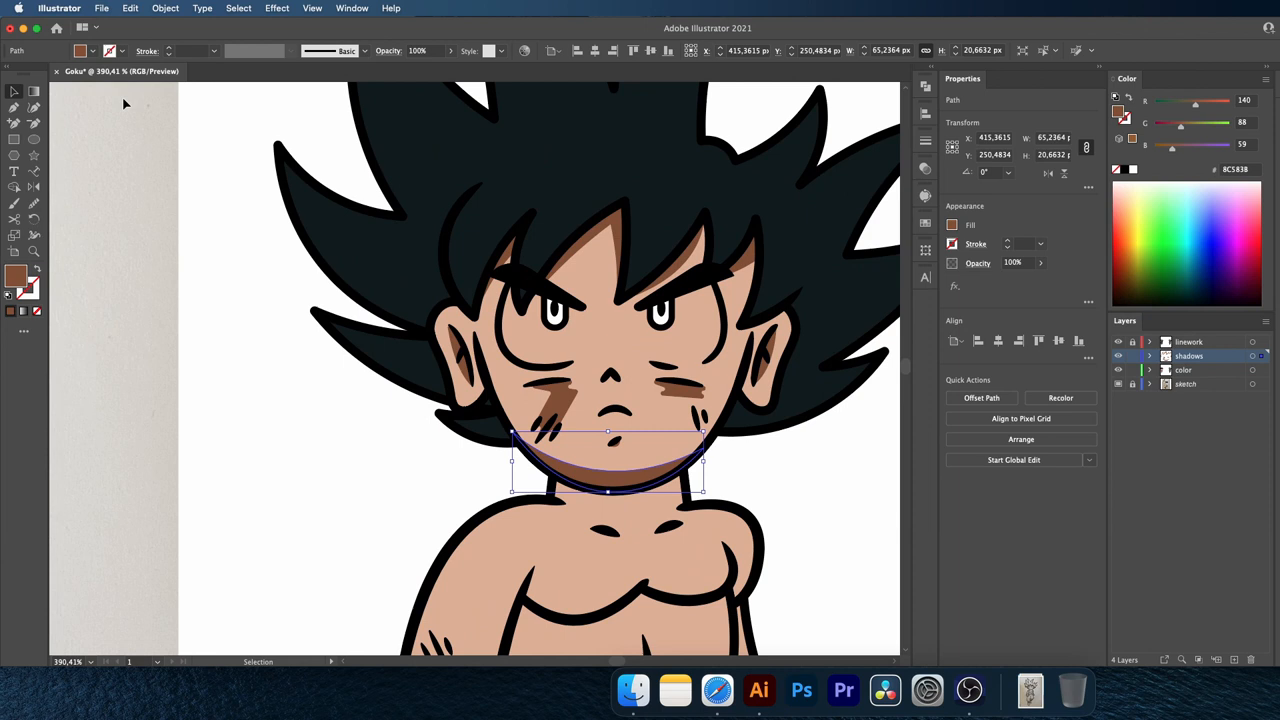
Draw the darker brown neck shadow under Goku's chin on the shadows layer.
click(238, 8)
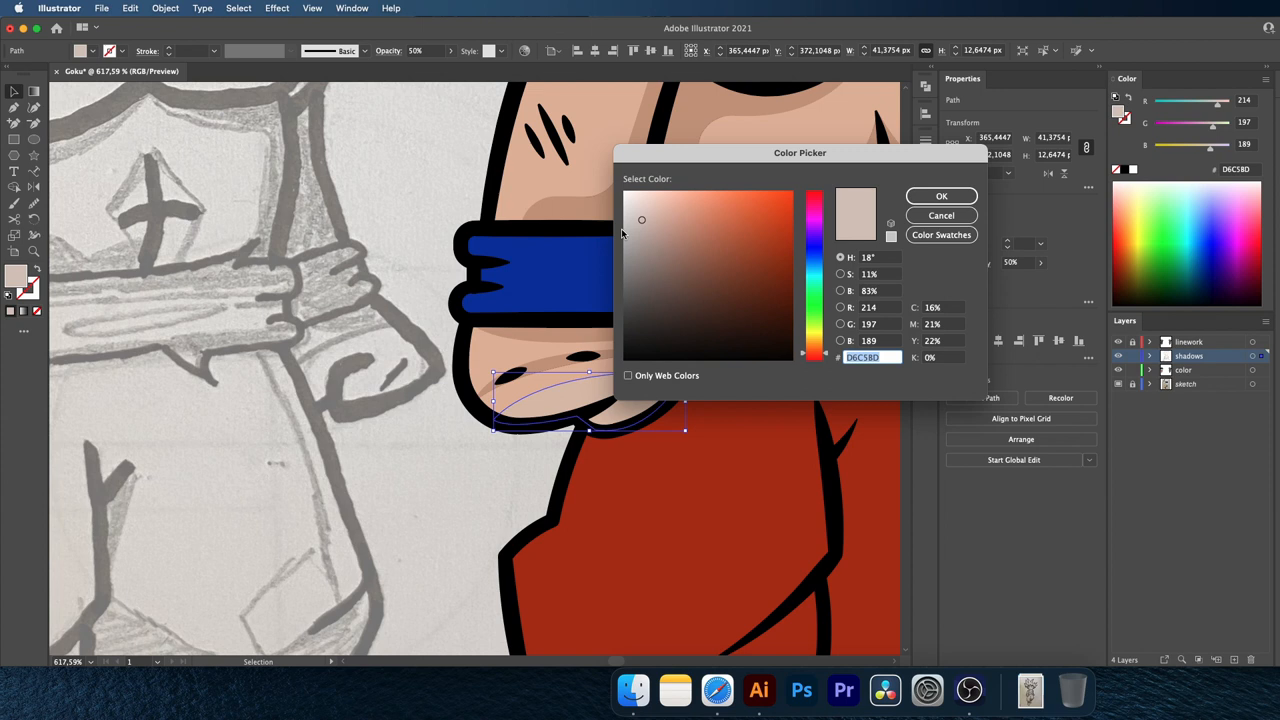
Fill the face, chest and shoulder shadow shapes with the darker skin tone.
click(940, 196)
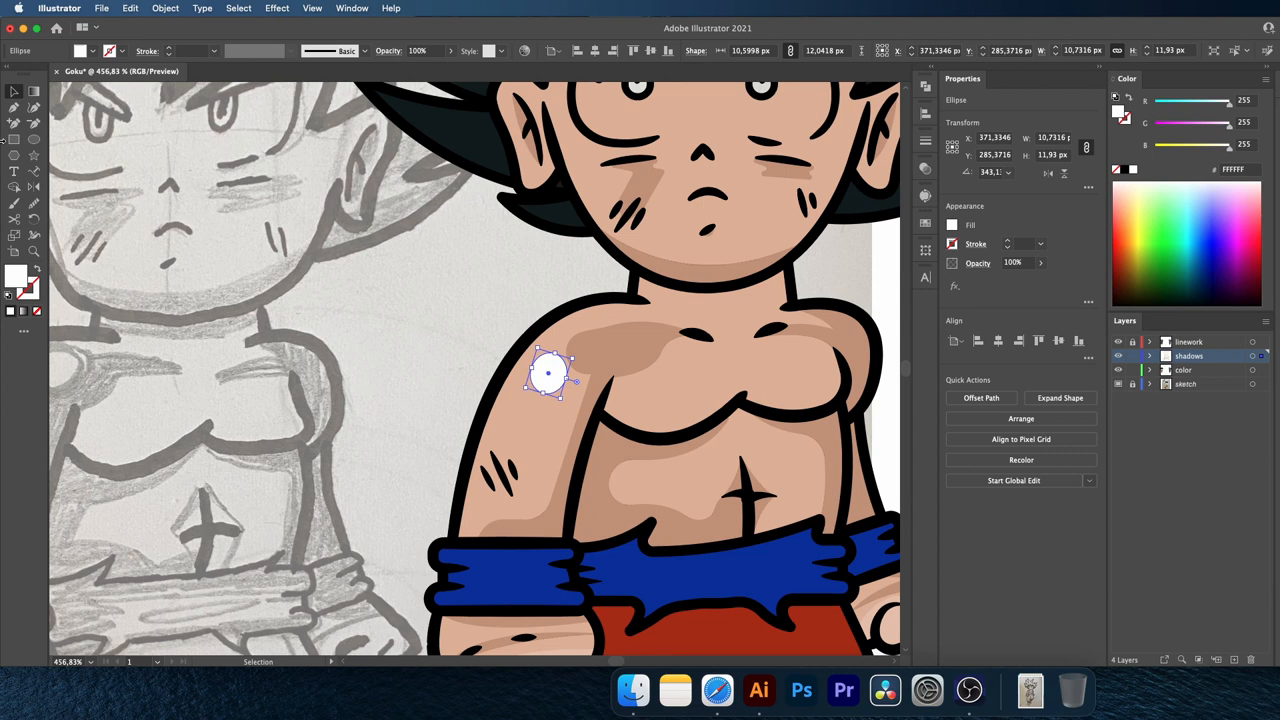
click(164, 8)
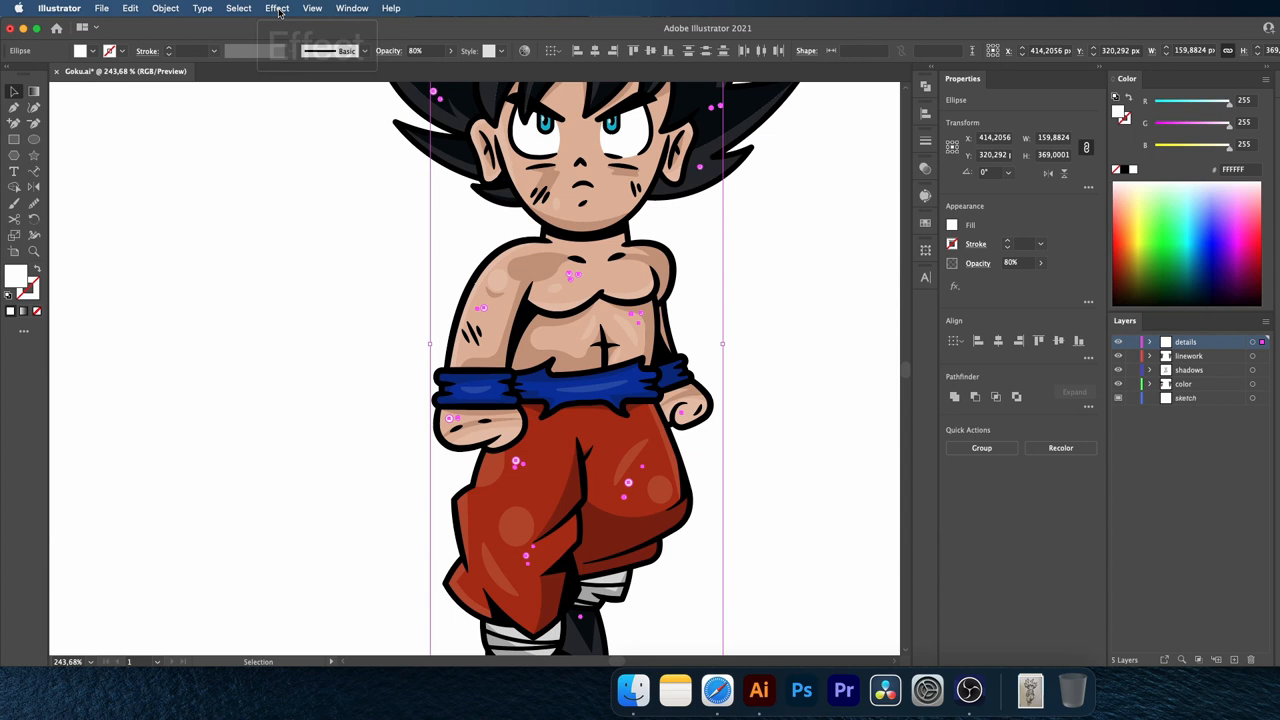
Lower the highlights' opacity and add a black rectangle on a 'bg' layer behind Goku.
click(276, 8)
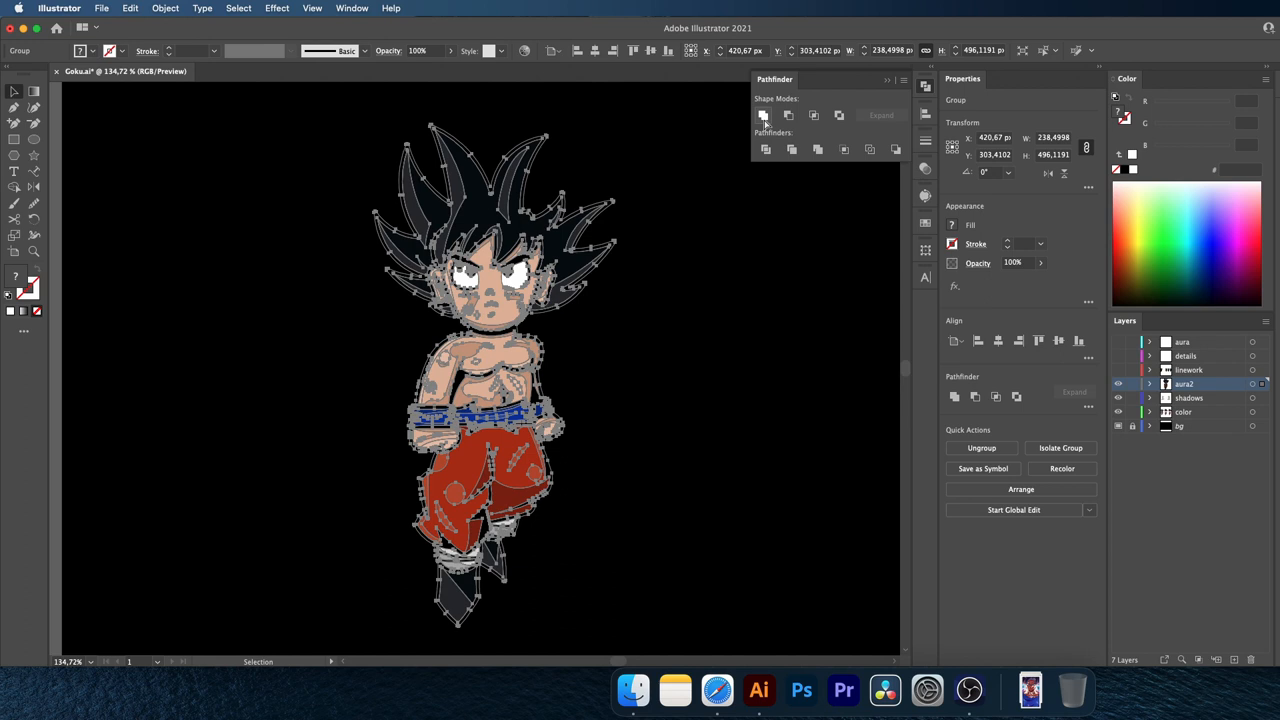
Unite the figure copy, offset it outward, fill cyan and Gaussian-blur it into a glow.
click(164, 8)
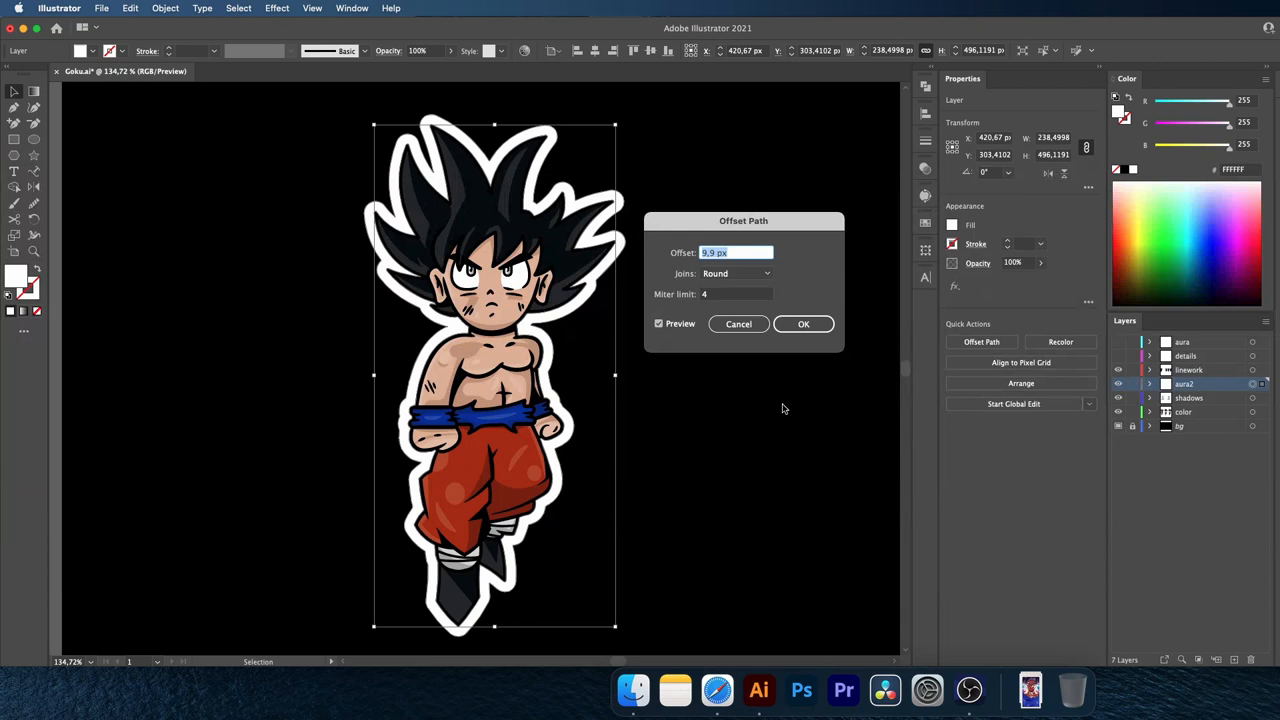
click(804, 324)
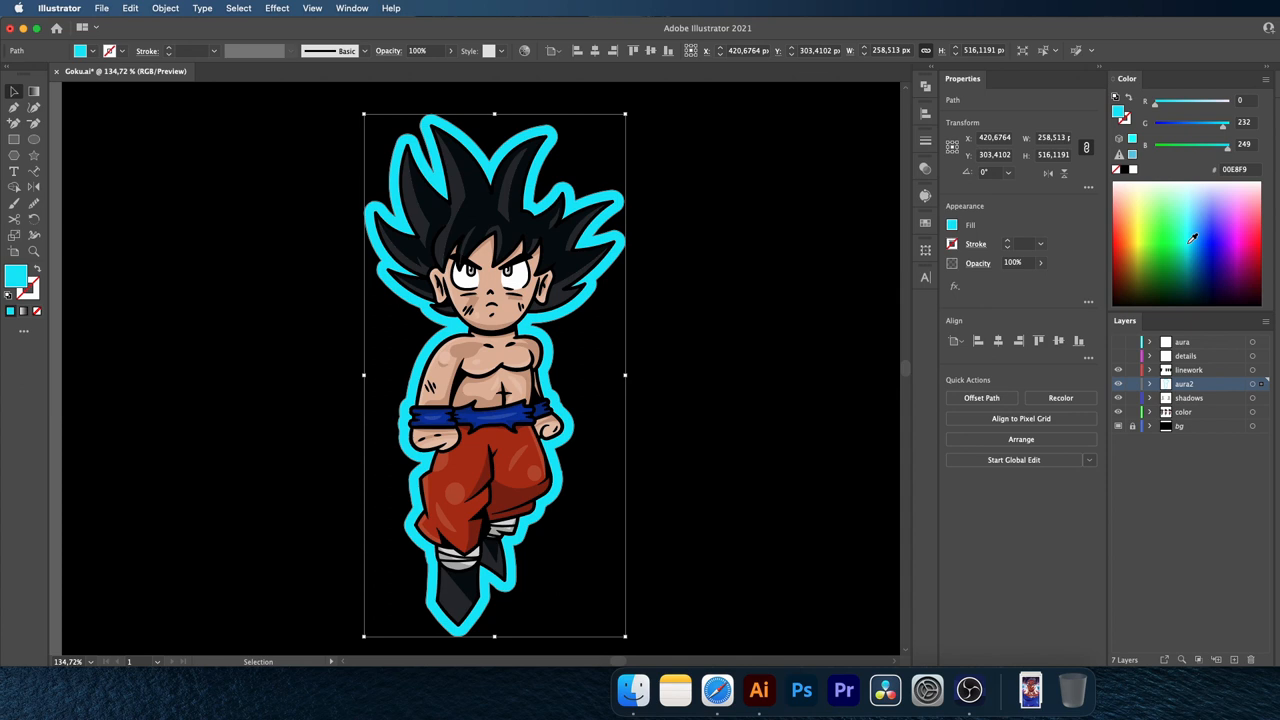
click(276, 8)
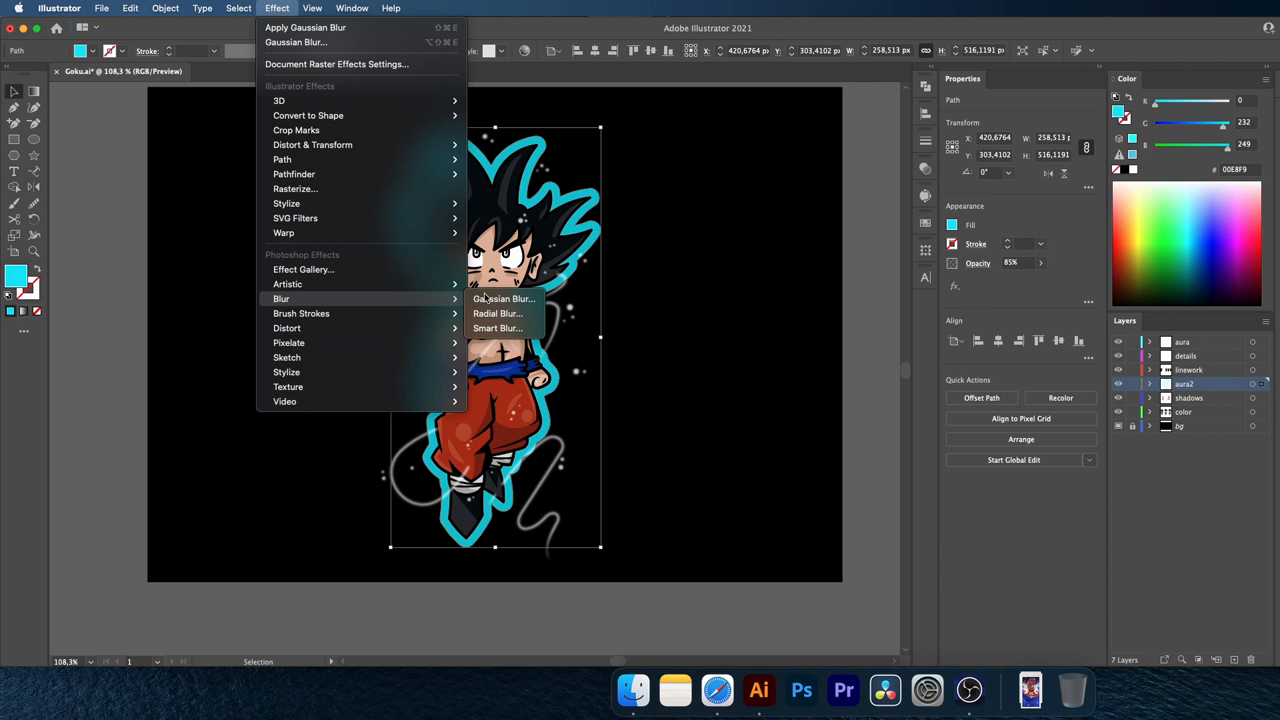
click(504, 298)
text(80)
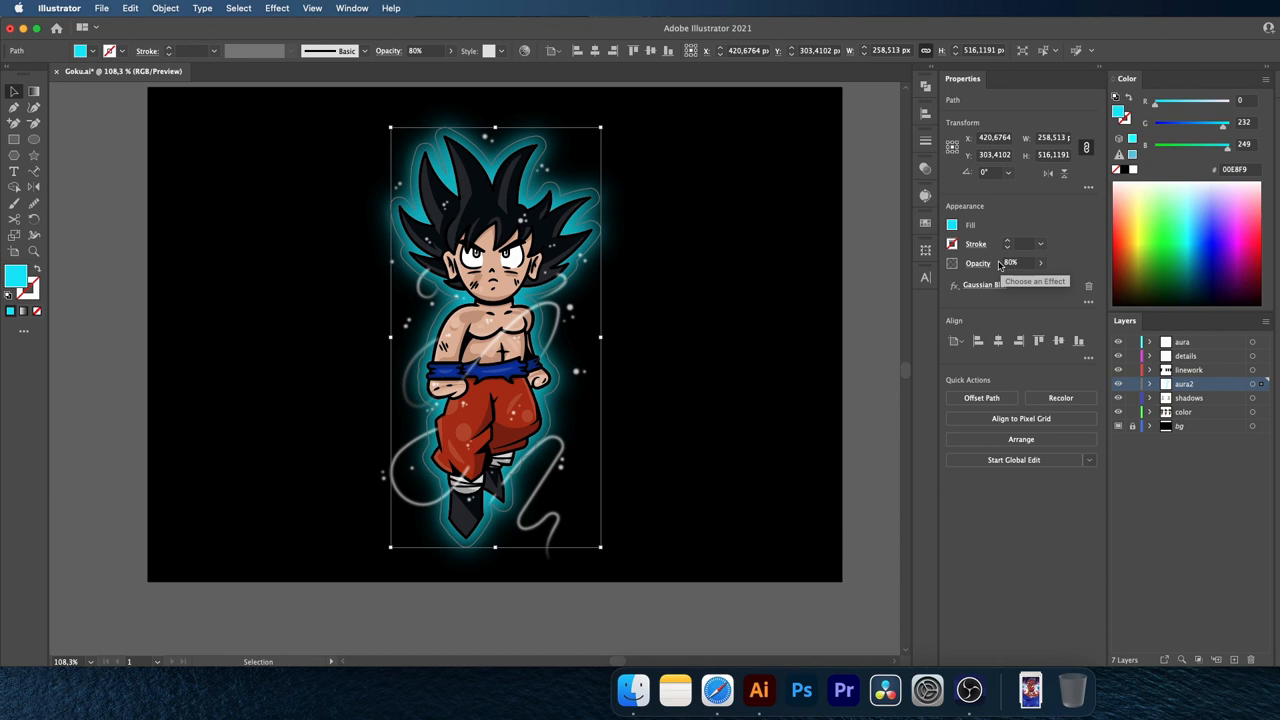